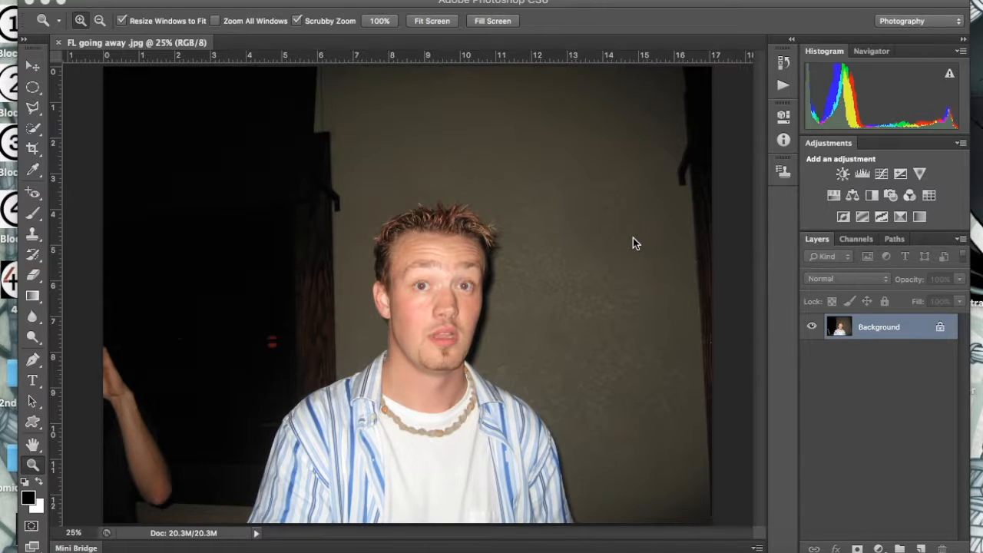
mouse_move(580, 255)
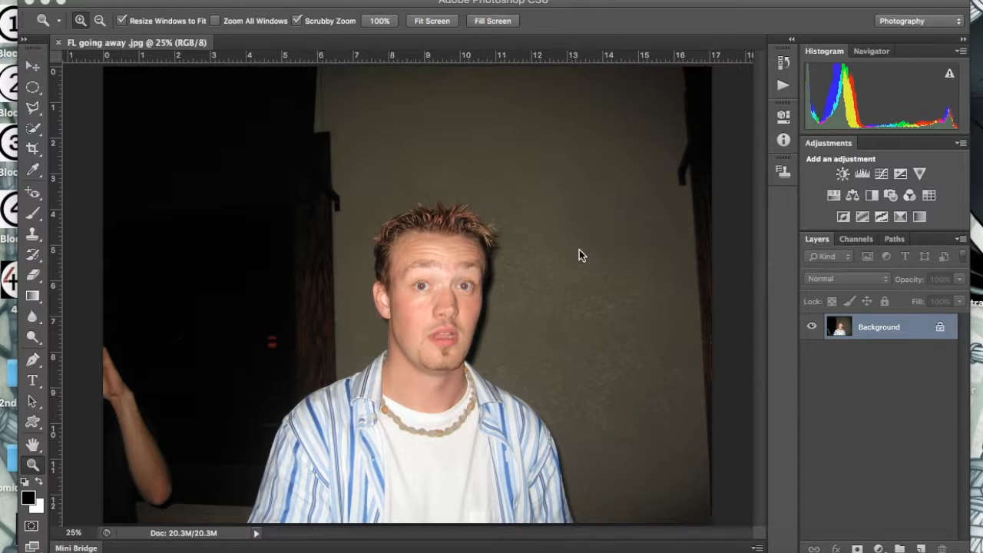
mouse_move(424, 212)
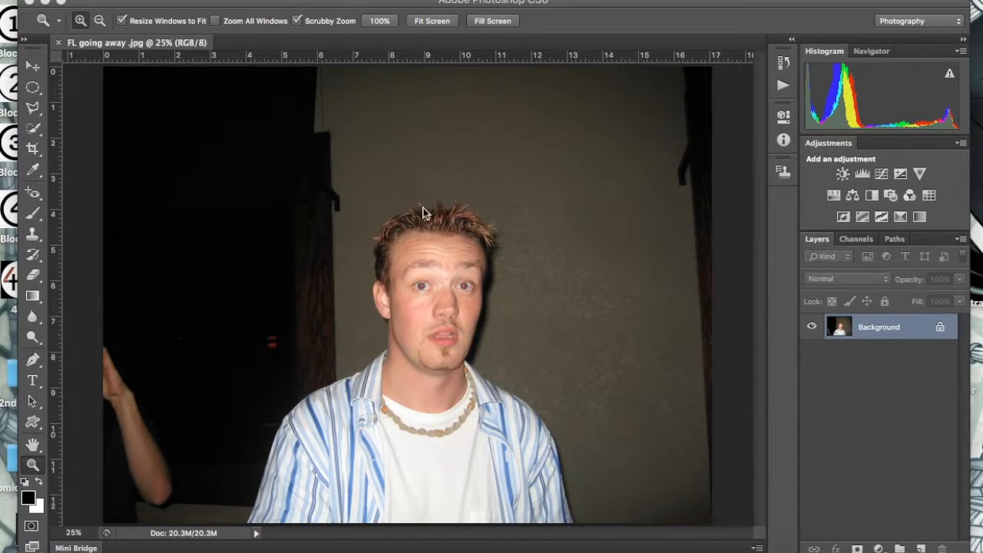
mouse_move(467, 325)
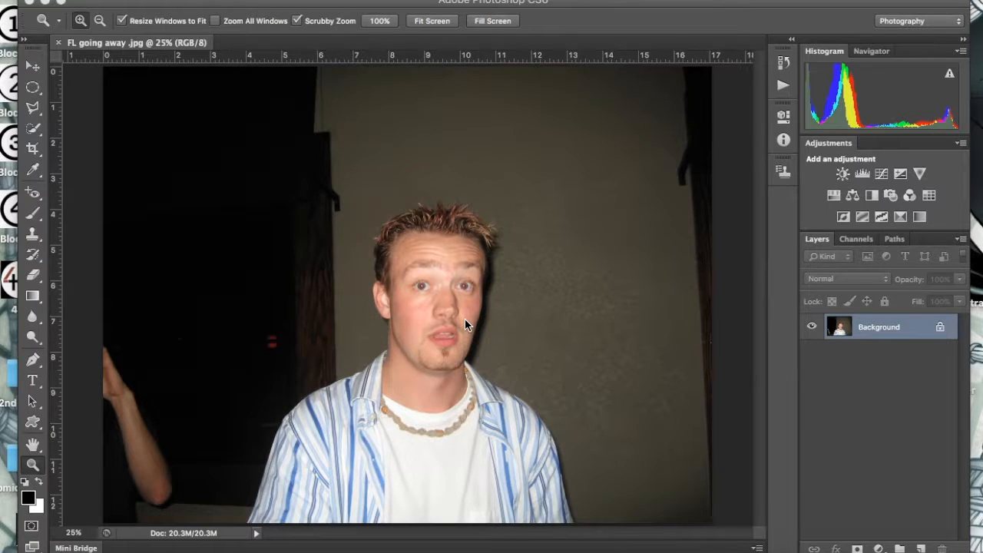
mouse_move(306, 362)
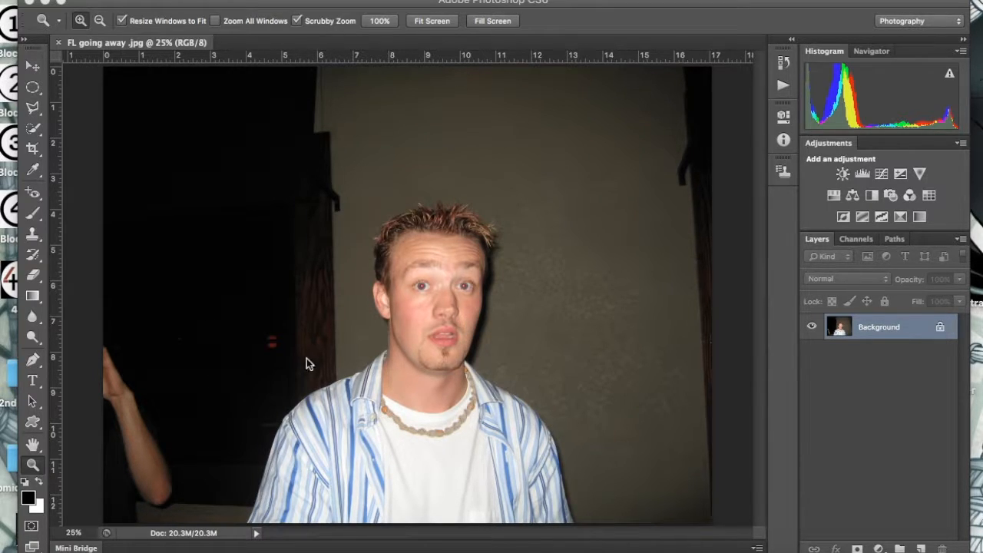
mouse_move(219, 264)
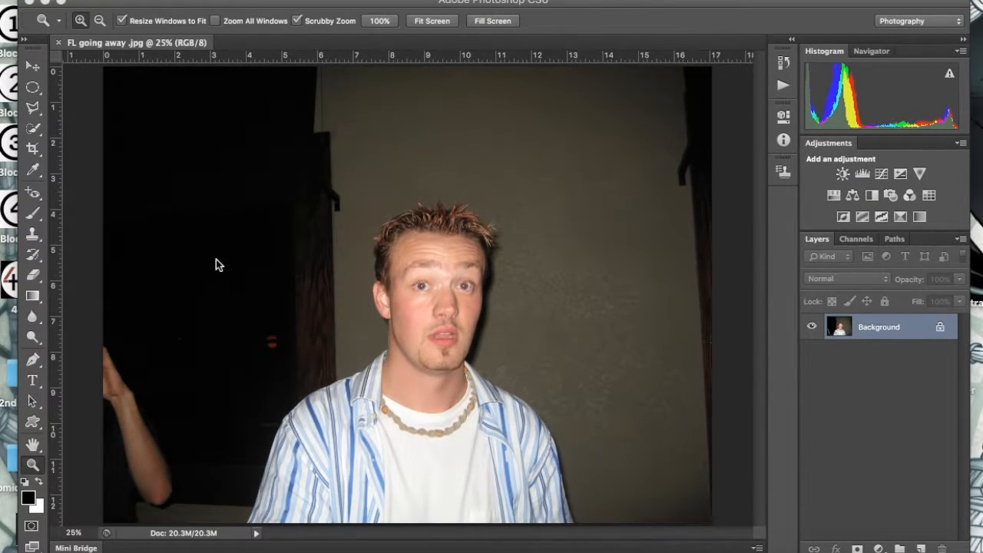
mouse_move(190, 175)
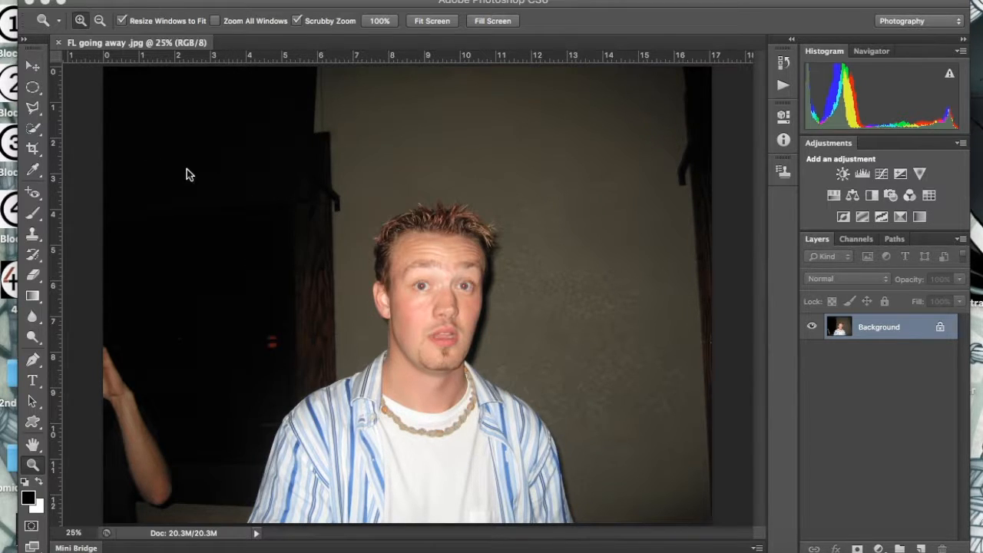
mouse_move(299, 135)
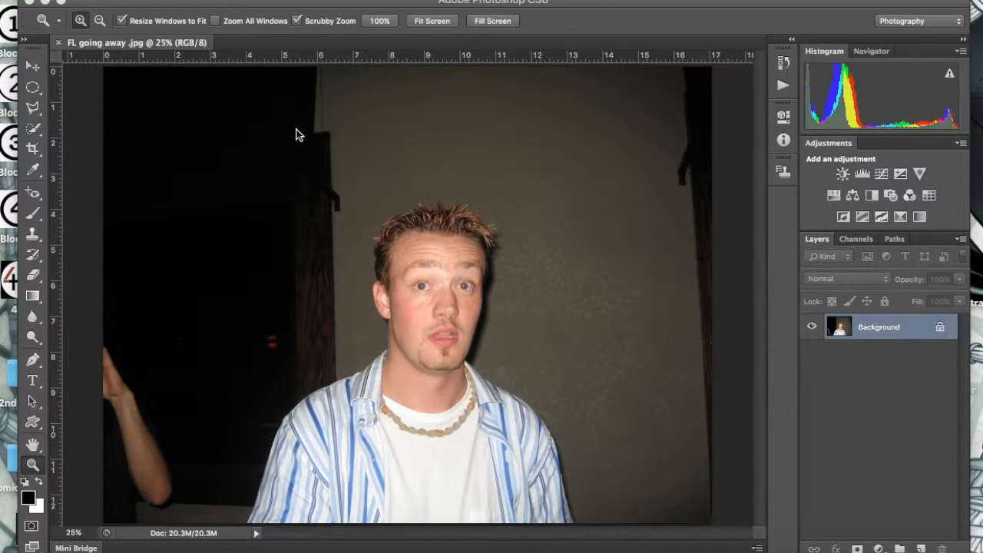
mouse_move(148, 453)
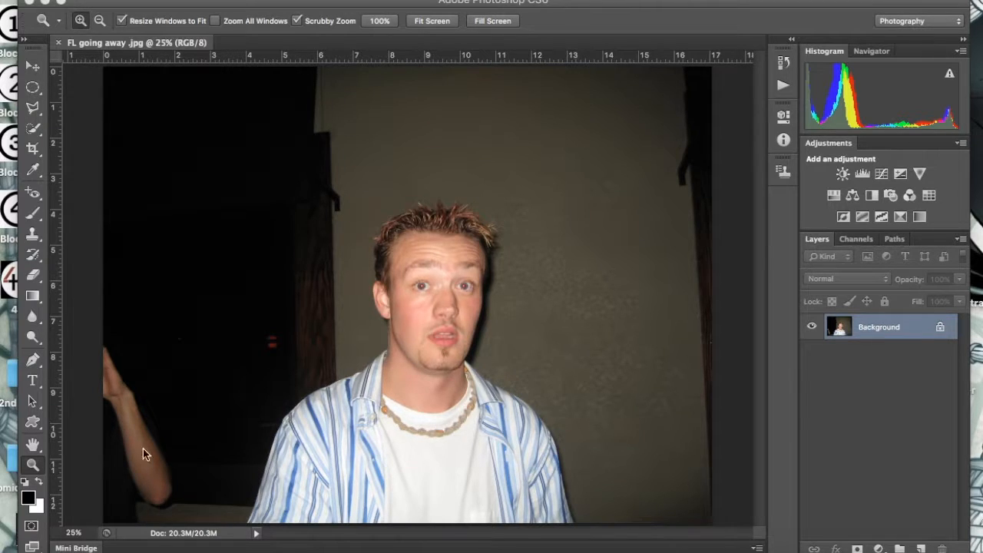
mouse_move(597, 115)
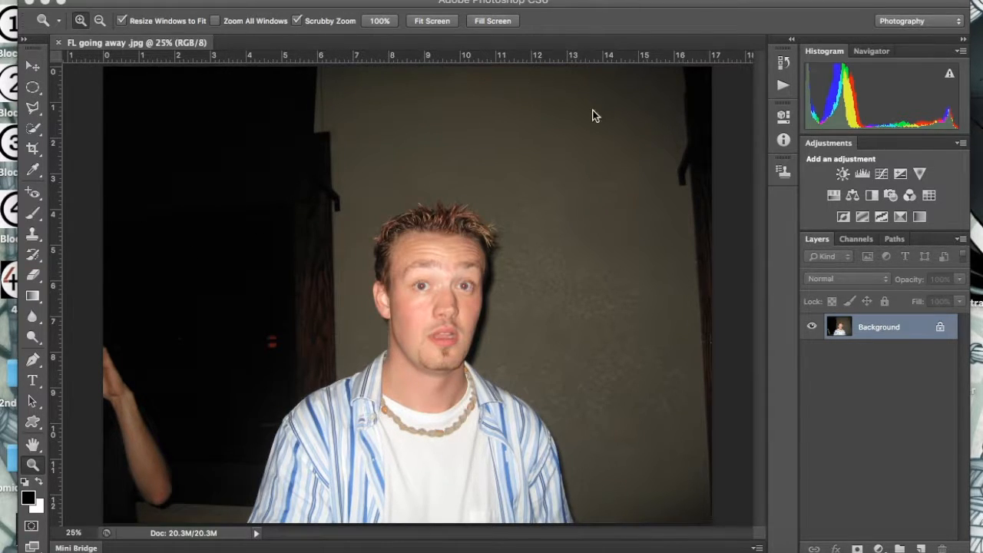
mouse_move(49, 144)
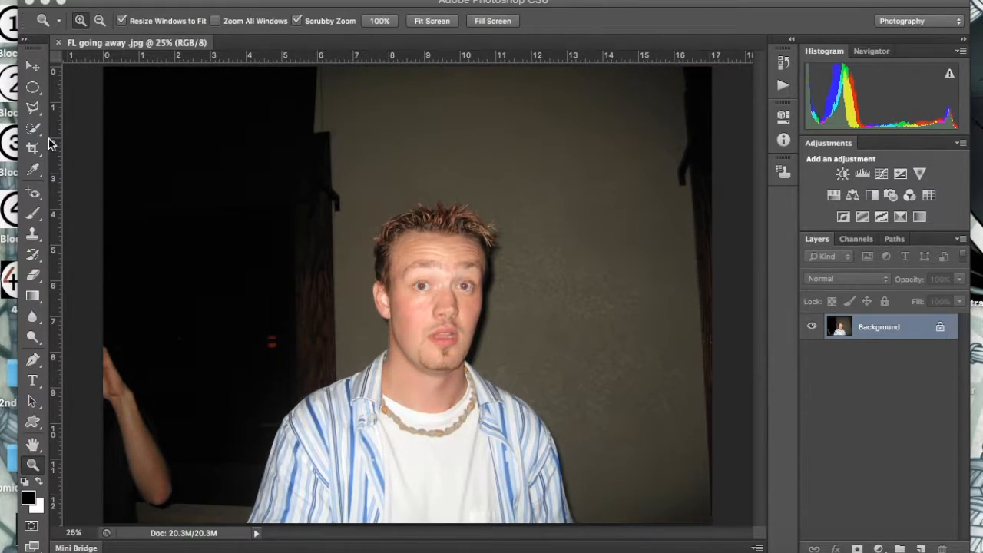
mouse_move(184, 189)
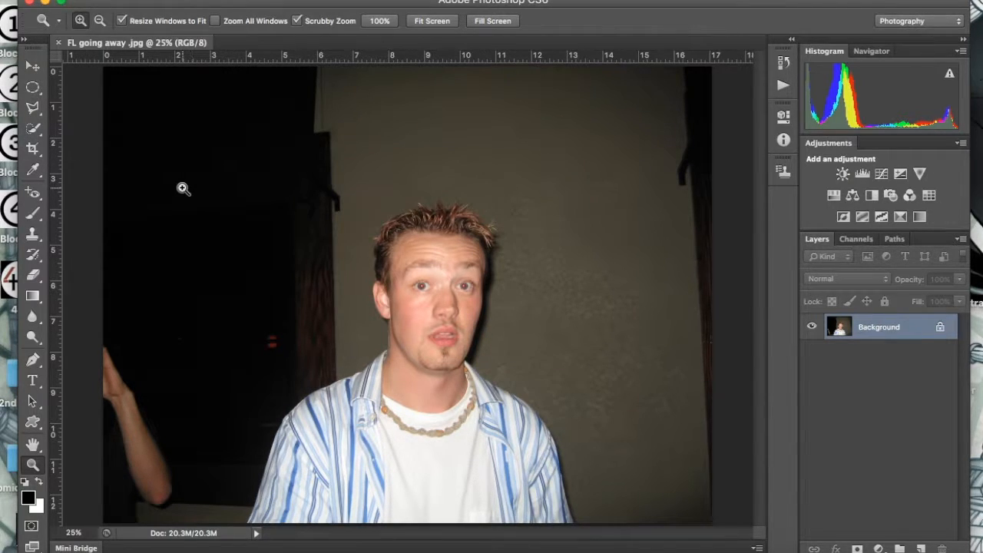
Draw a crop box tight around the man's upper body, trimming the dark left side and stray arm.
left_click(32, 150)
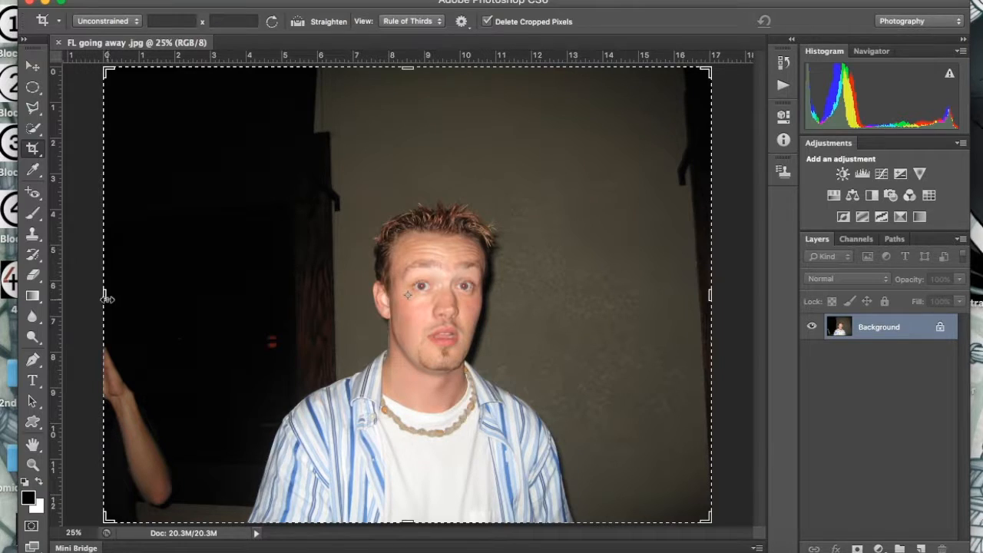
left_click_drag(105, 295, 146, 289)
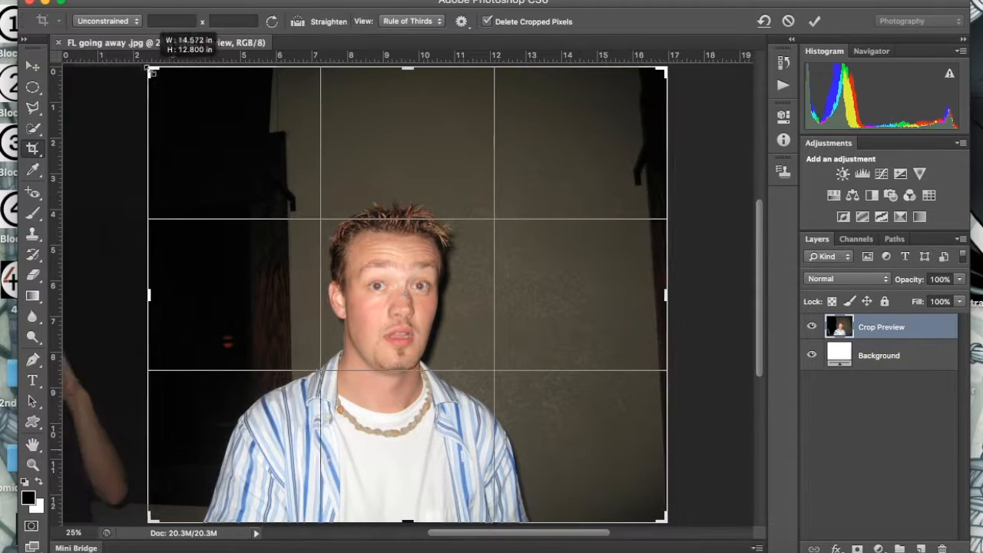
left_click_drag(151, 71, 187, 104)
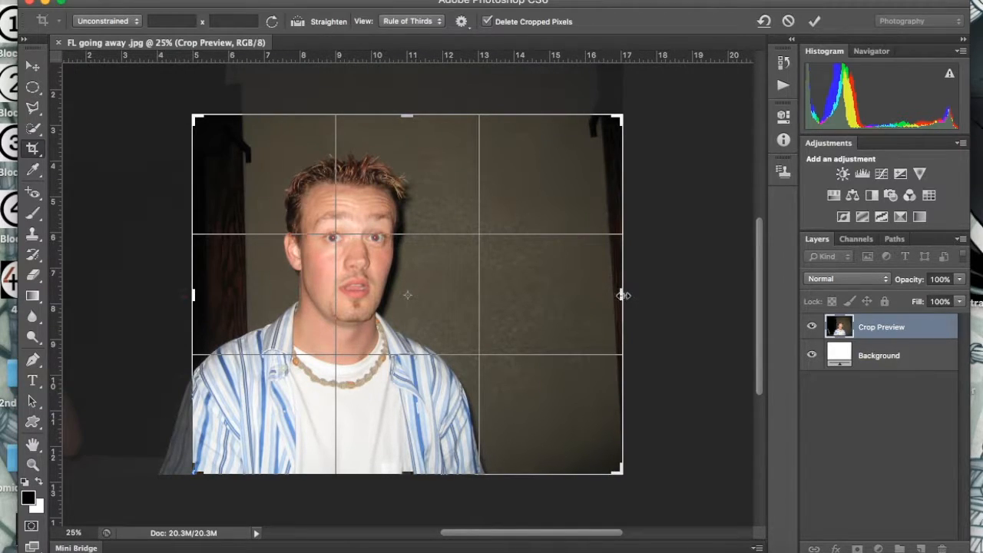
left_click_drag(622, 295, 602, 298)
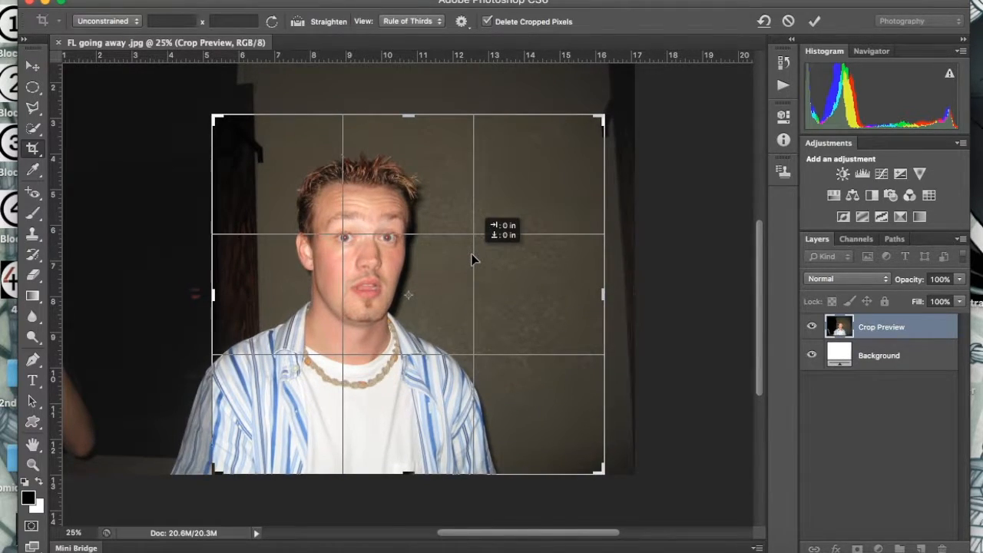
mouse_move(449, 147)
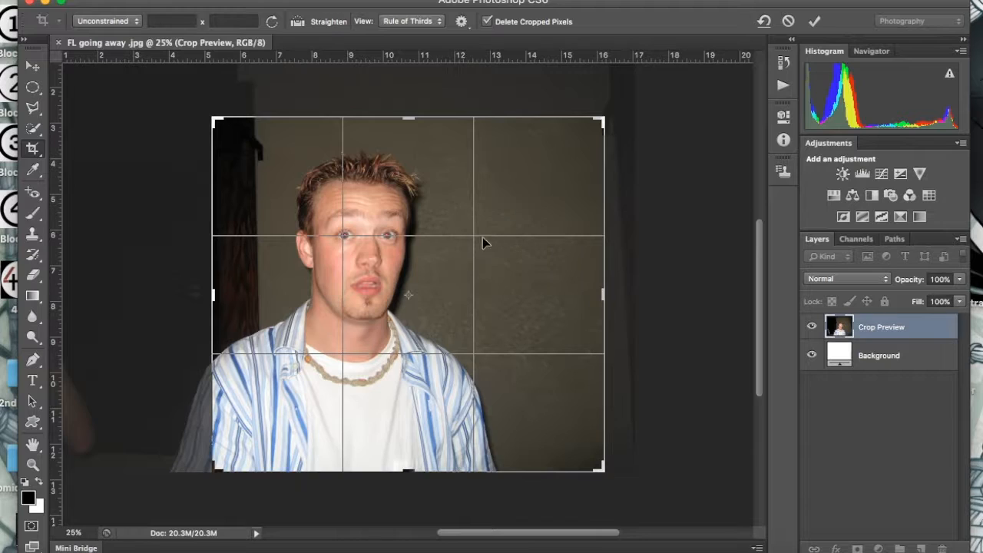
mouse_move(449, 378)
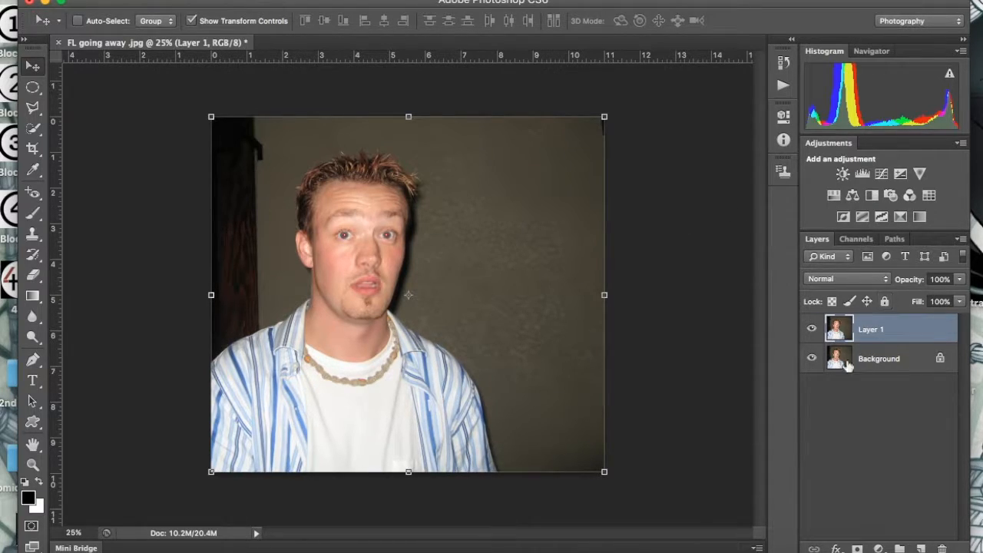
mouse_move(842, 347)
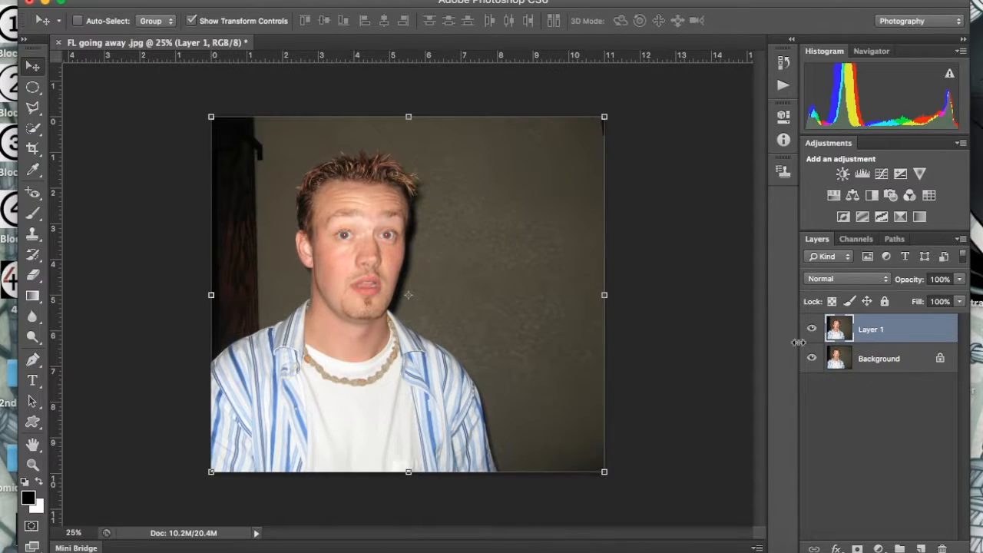
Rename the duplicated Layer 1 to 'work layer'.
double_click(869, 329)
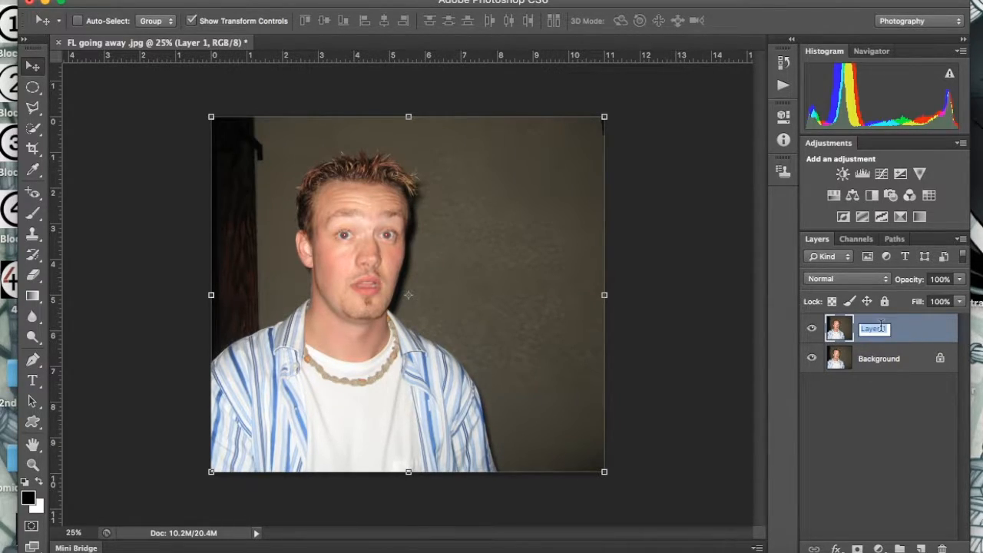
type("work")
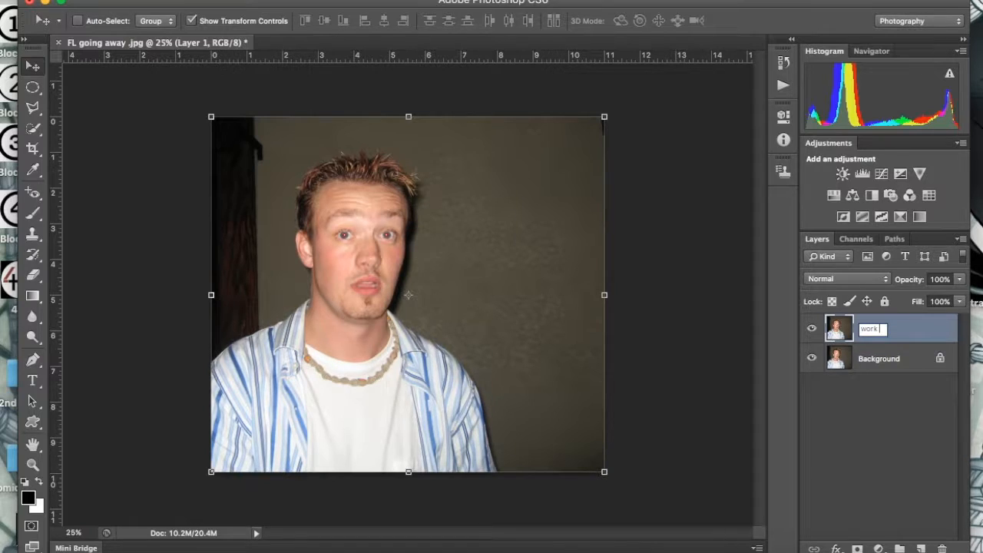
type("la")
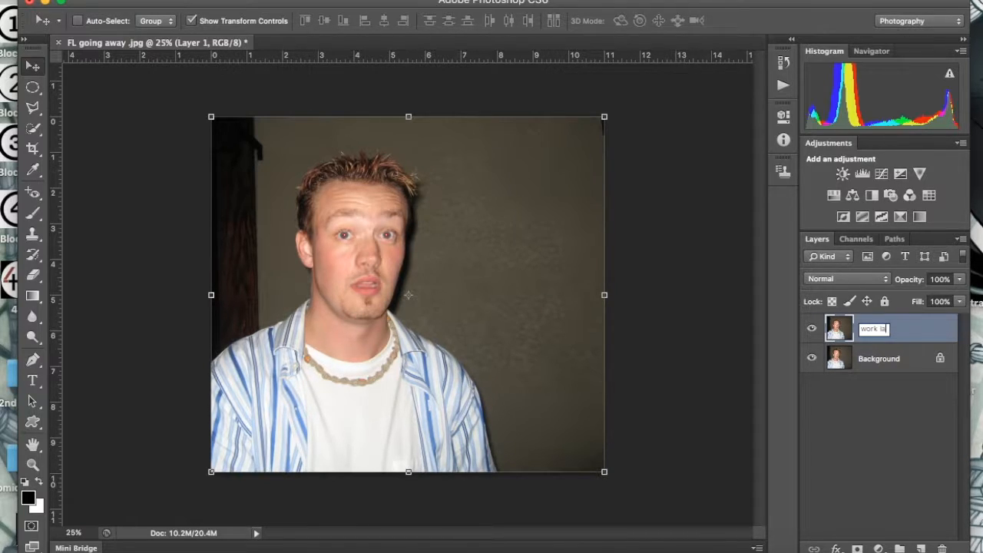
key("Return")
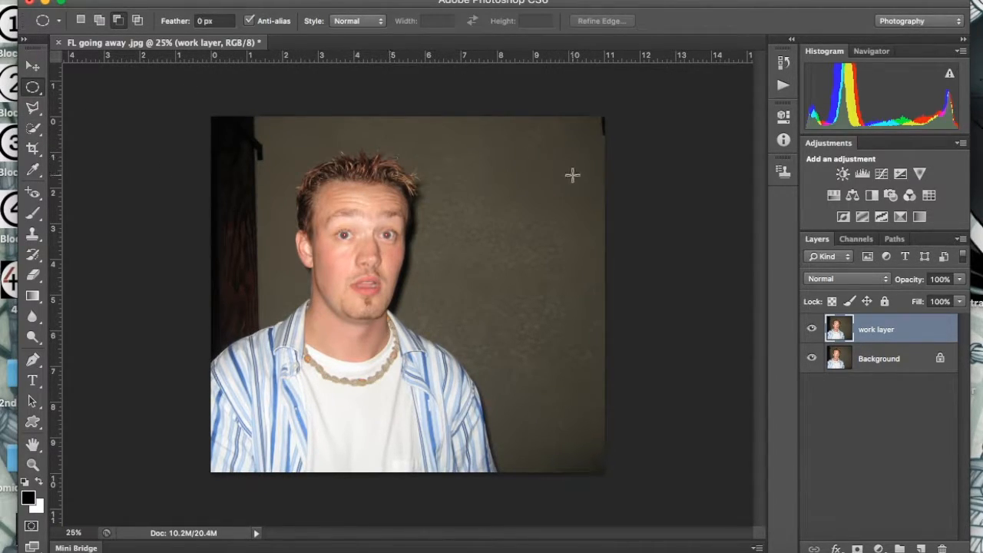
mouse_move(43, 530)
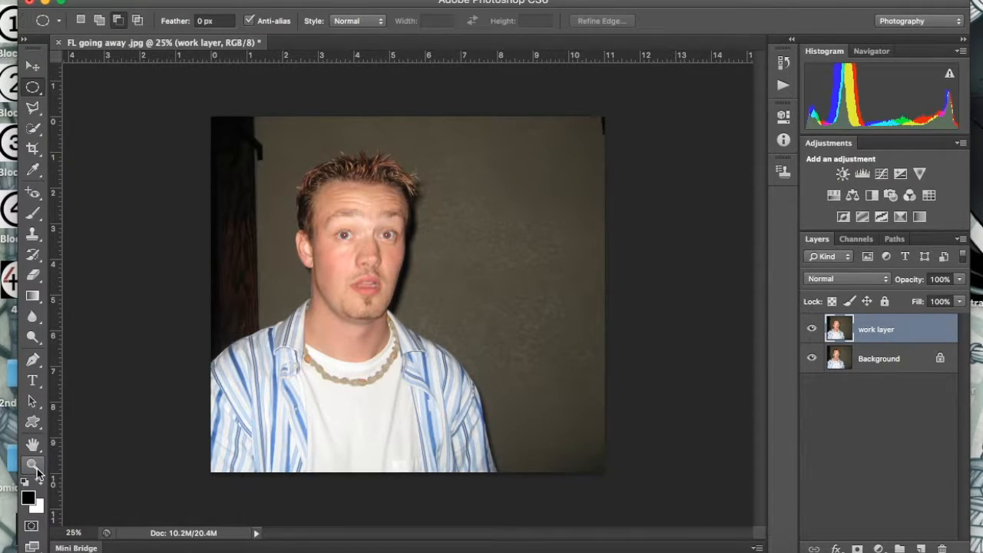
mouse_move(34, 463)
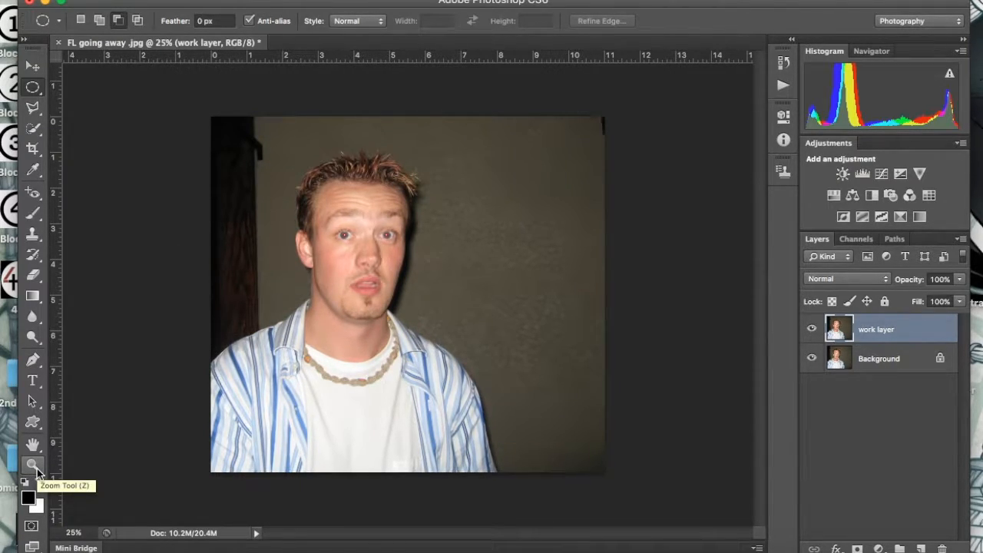
Zoom in to 100% on the man's face so the red pupils are visible.
left_click(32, 464)
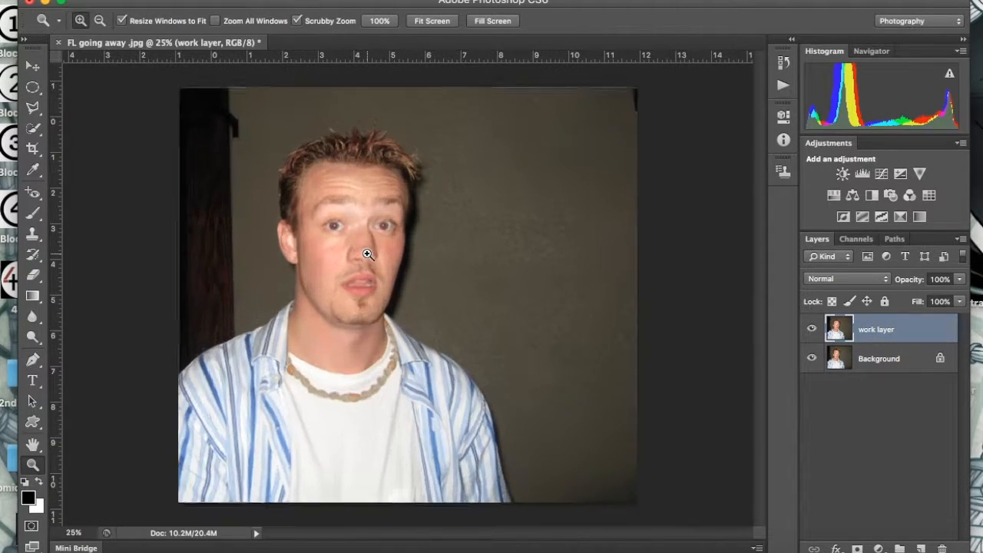
left_click(365, 253)
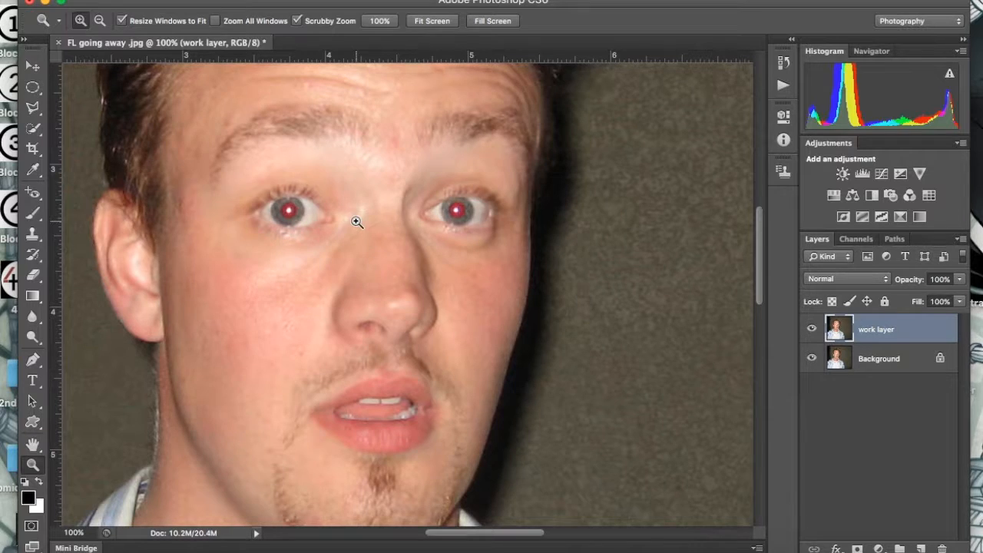
mouse_move(307, 212)
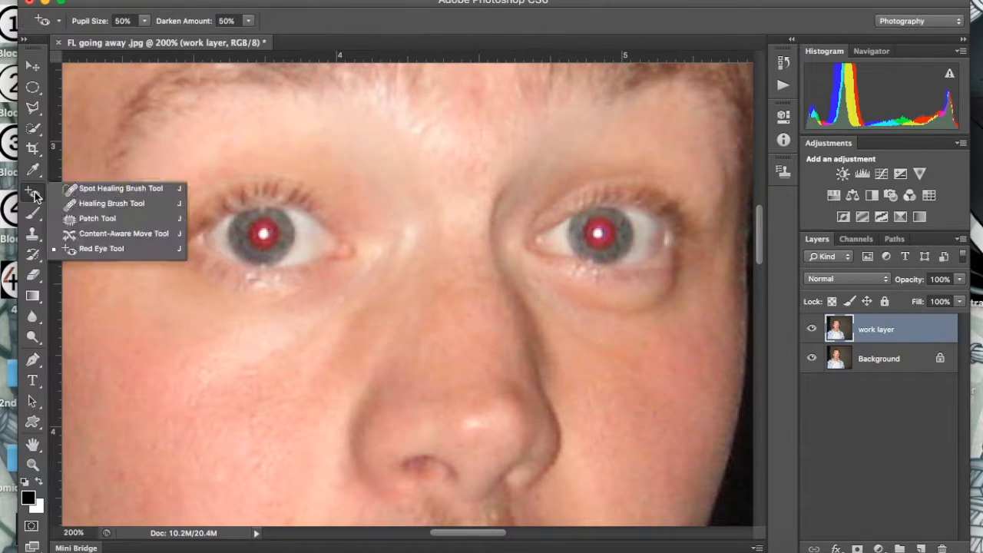
Remove red eye from the left pupil, then the right, with the Red Eye tool.
left_click(120, 187)
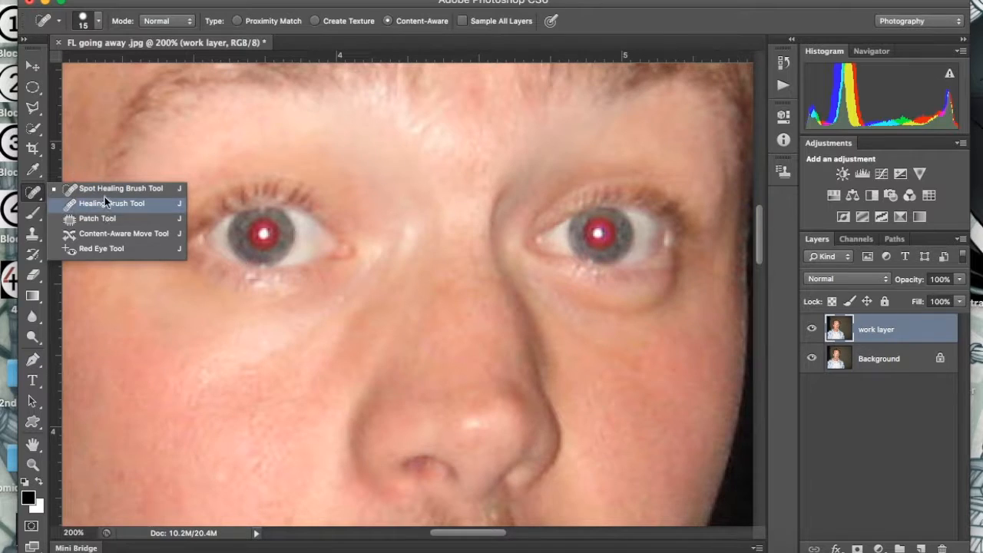
left_click(101, 249)
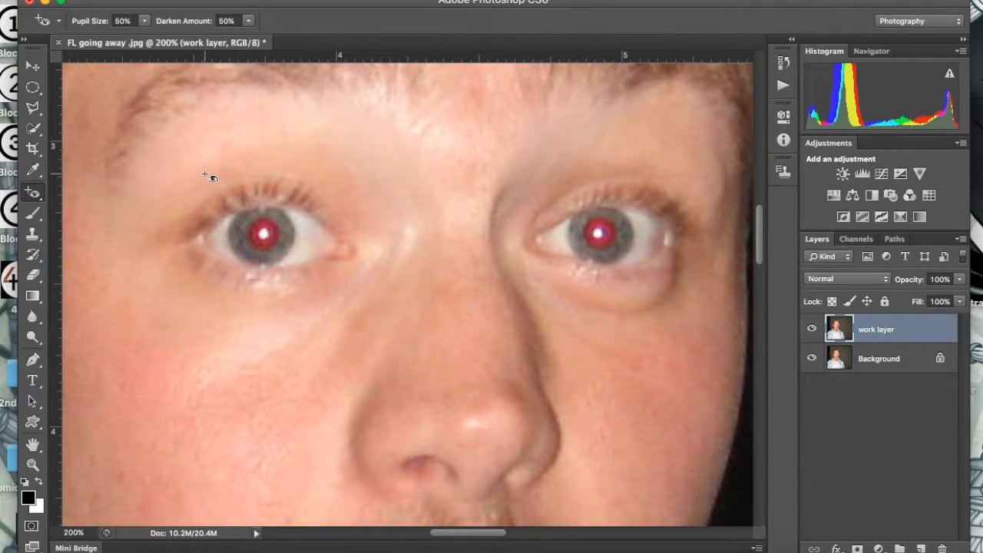
left_click_drag(206, 175, 350, 295)
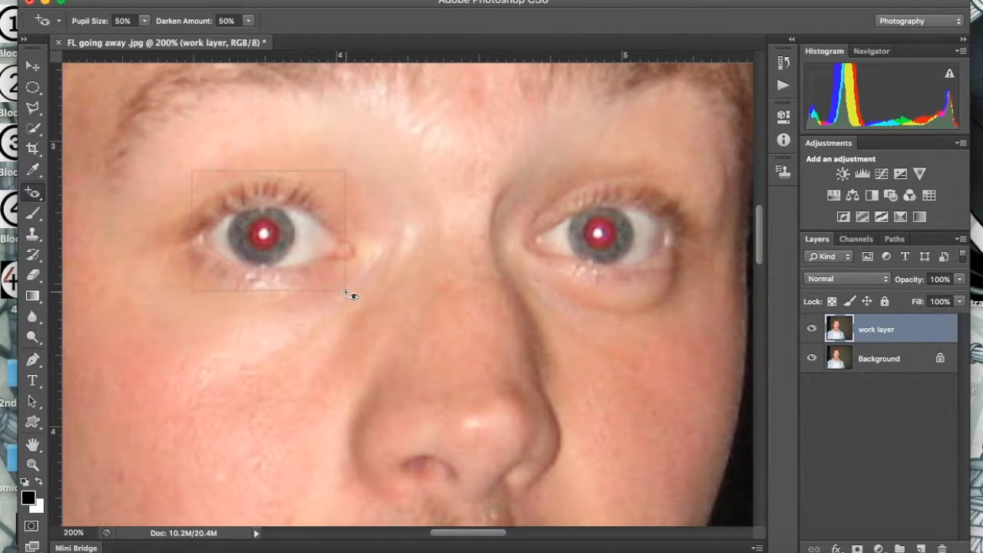
left_click(262, 234)
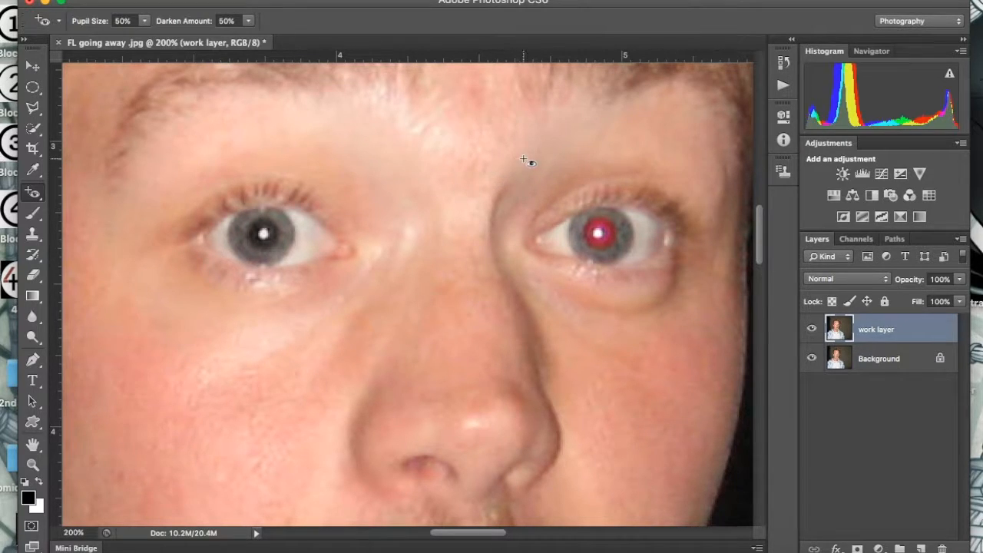
left_click(596, 229)
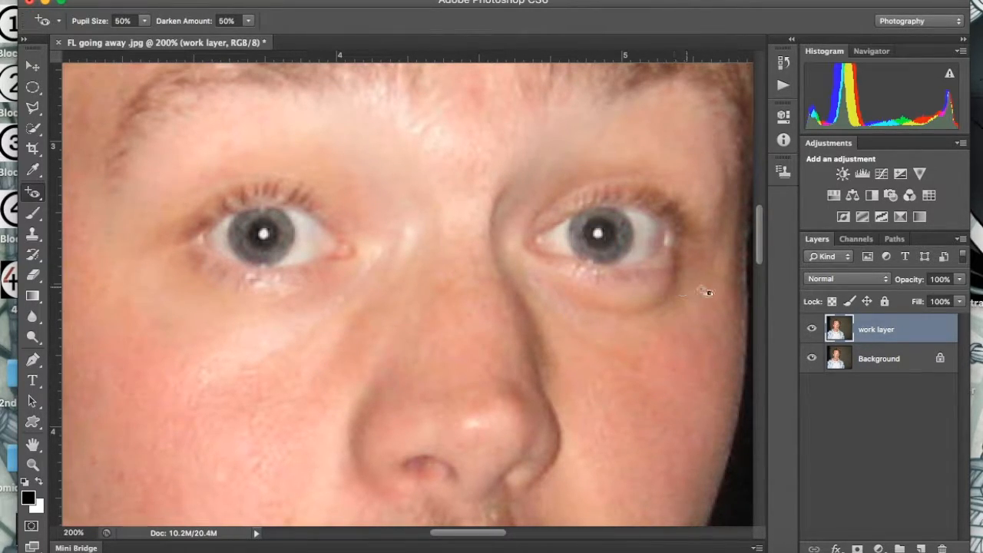
mouse_move(473, 362)
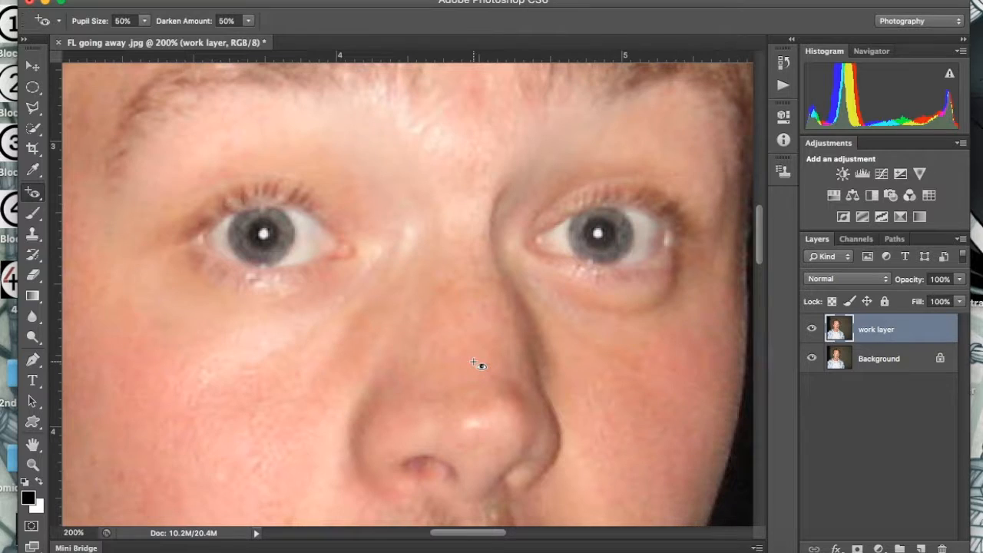
Fit the portrait on screen, then zoom in on the cheek beside the ear for retouching.
right_click(473, 362)
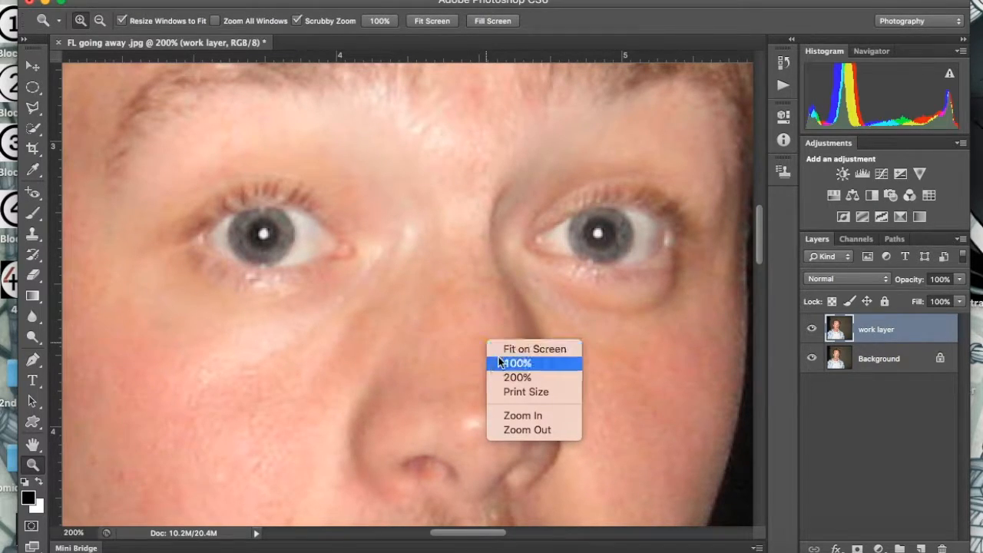
left_click(533, 347)
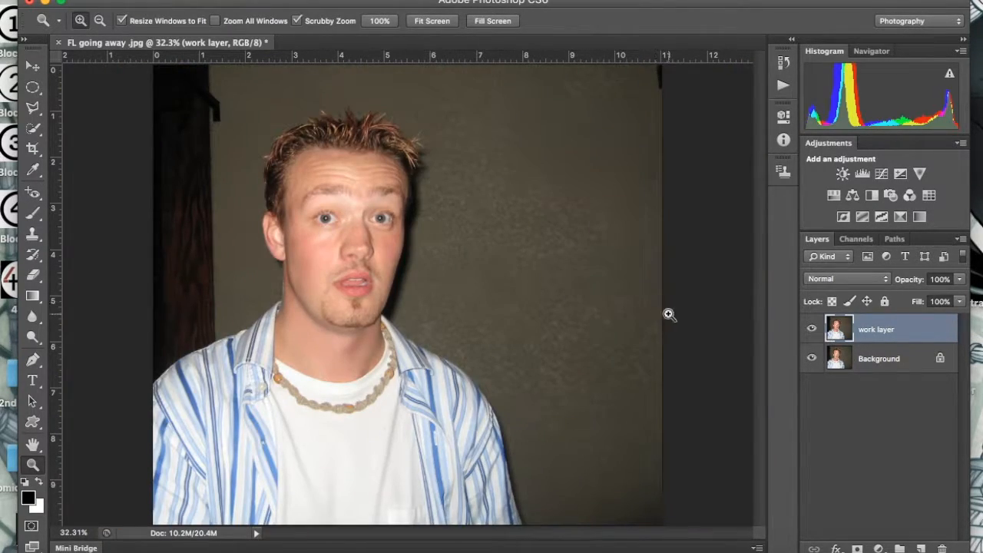
left_click(811, 329)
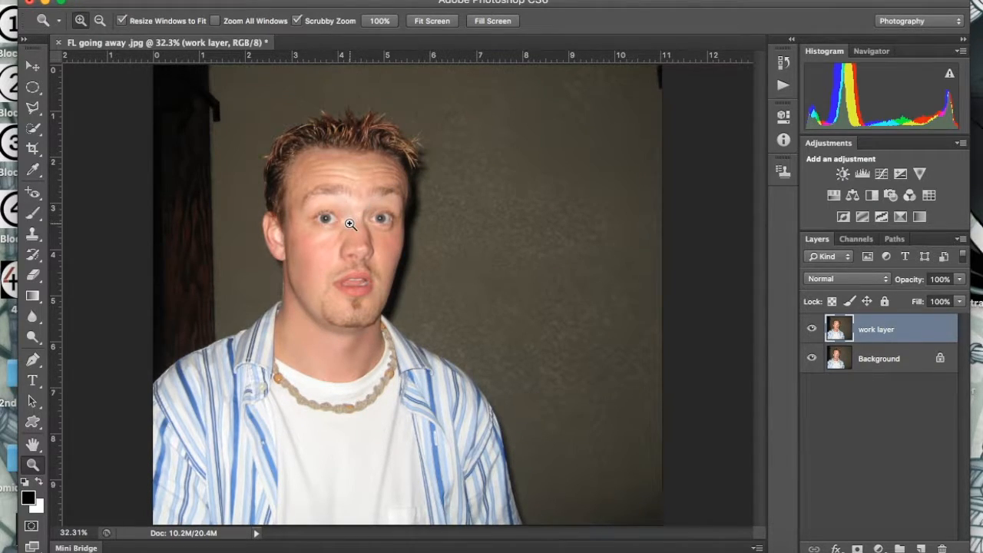
left_click(350, 224)
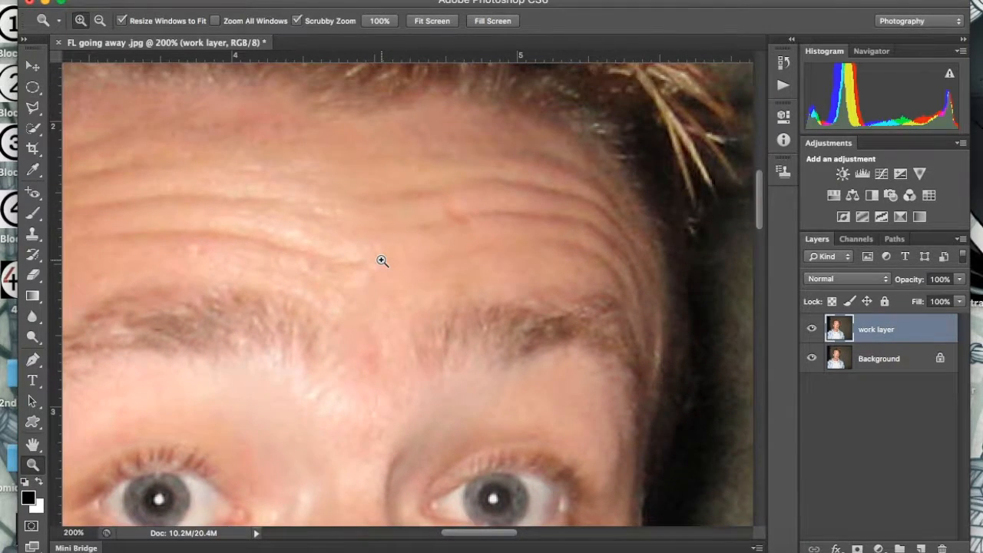
scroll("down", 3)
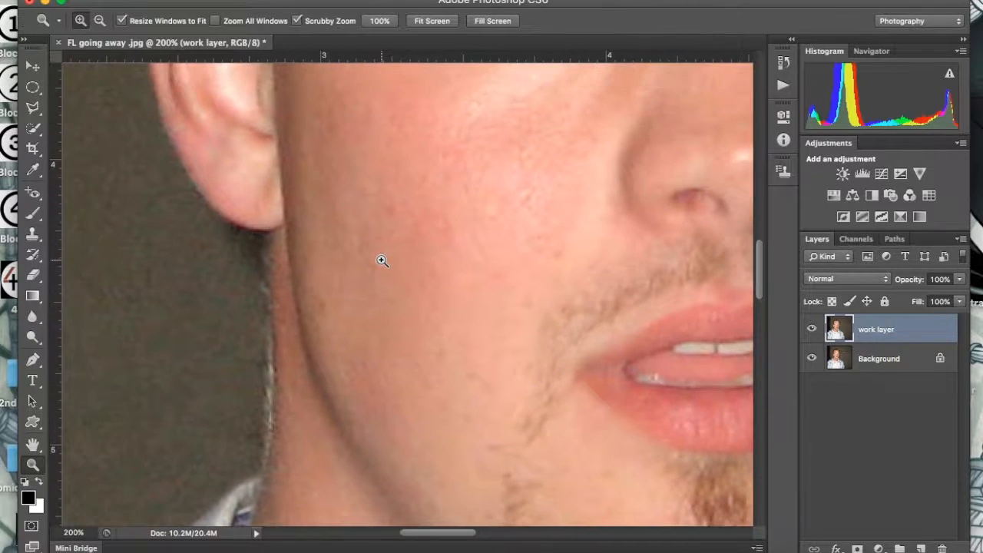
left_click(383, 261)
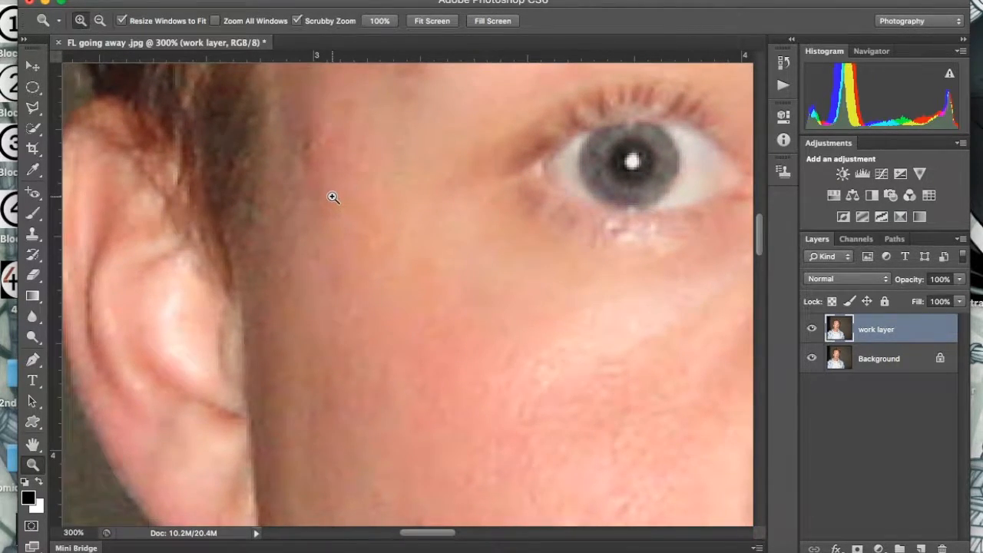
left_click(34, 192)
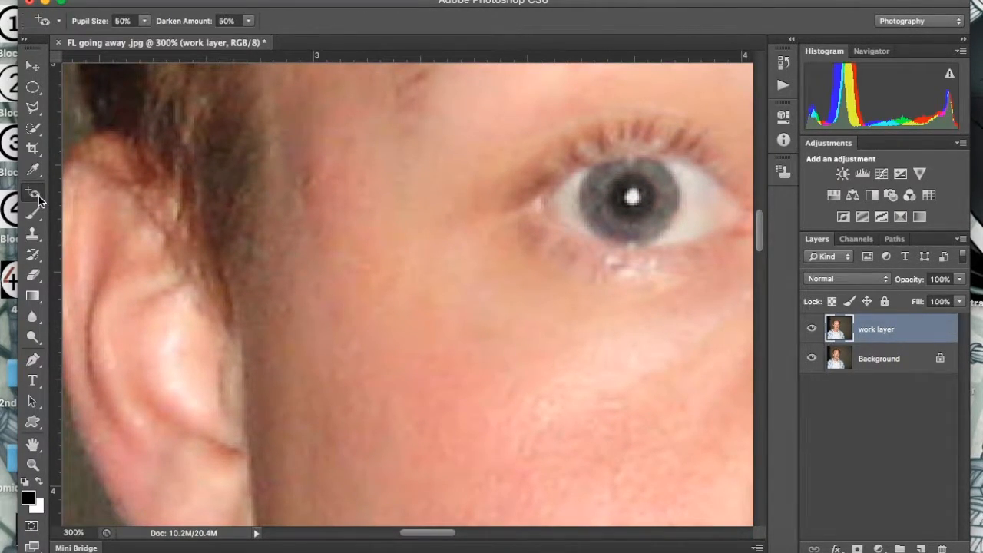
Spot-heal the blemishes on the temple, near the eyebrow and on the lower cheek.
left_click(34, 193)
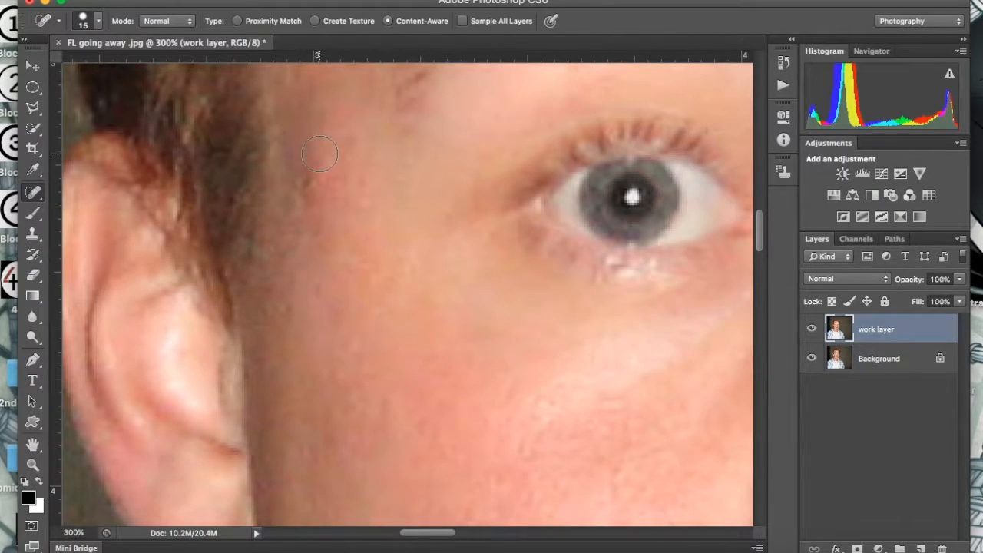
left_click(314, 178)
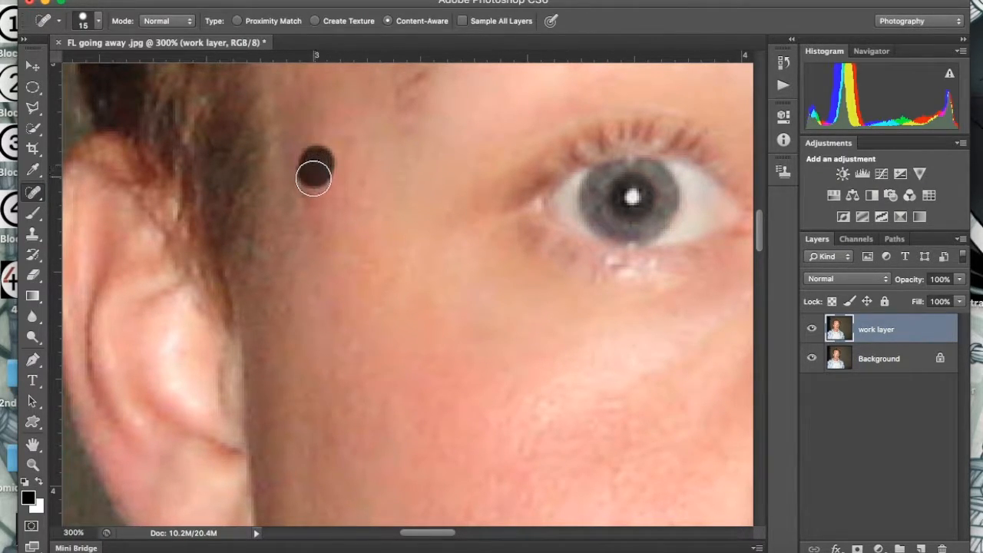
left_click(313, 178)
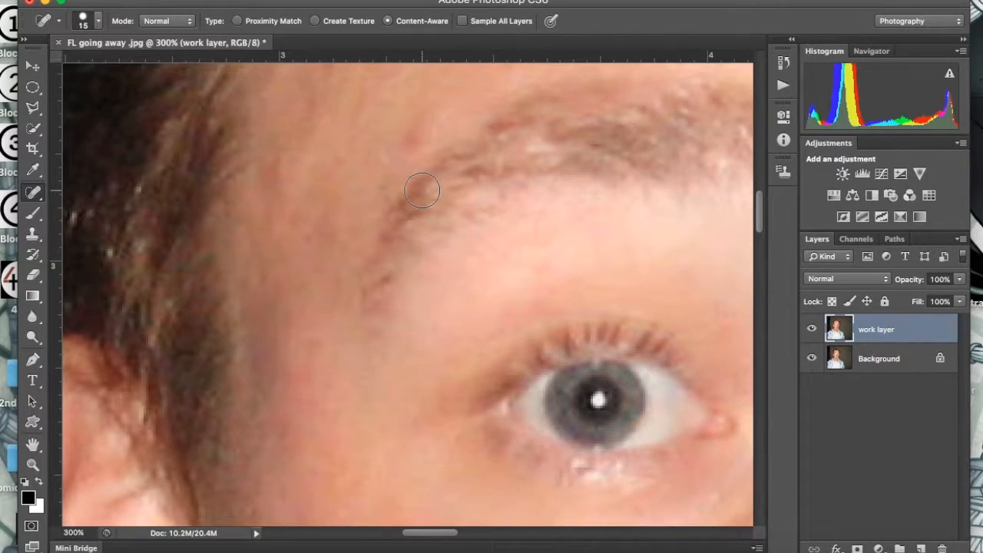
left_click(32, 464)
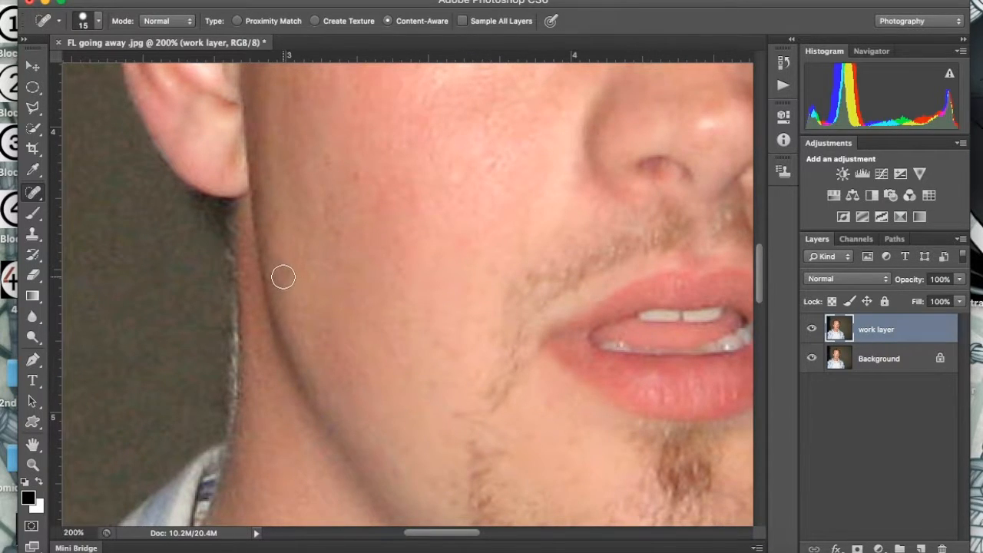
left_click(357, 181)
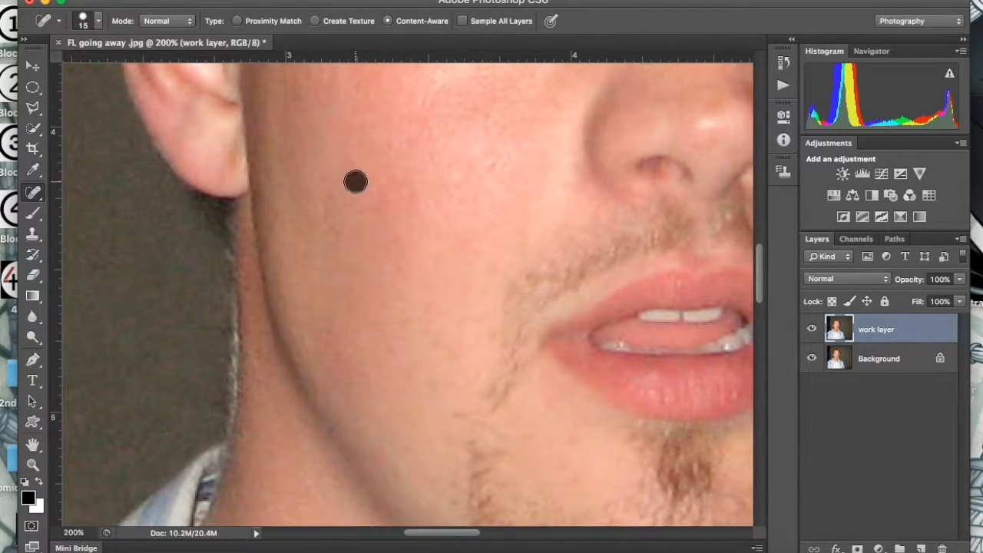
Fit the photo on screen and zoom back in to 100% on the face.
right_click(356, 181)
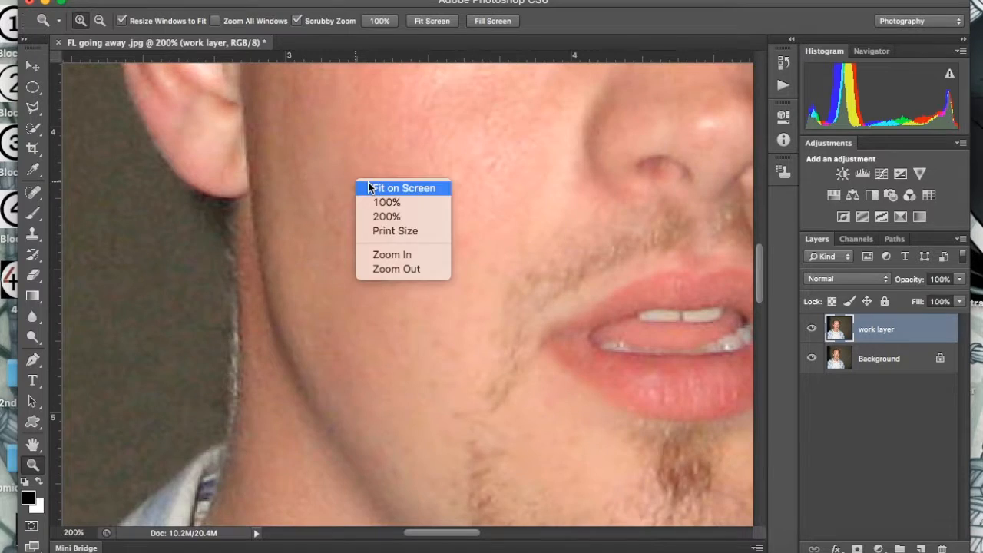
left_click(402, 187)
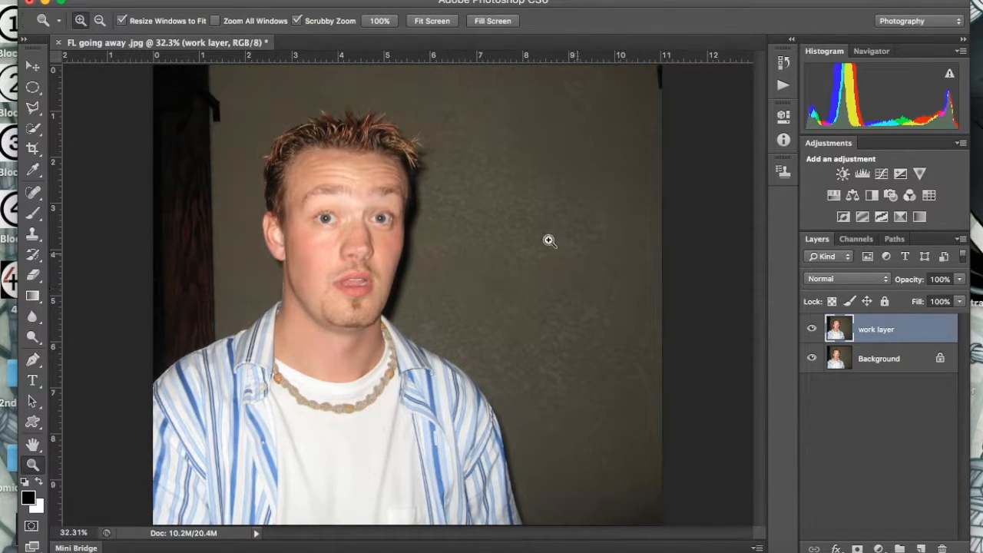
left_click(550, 241)
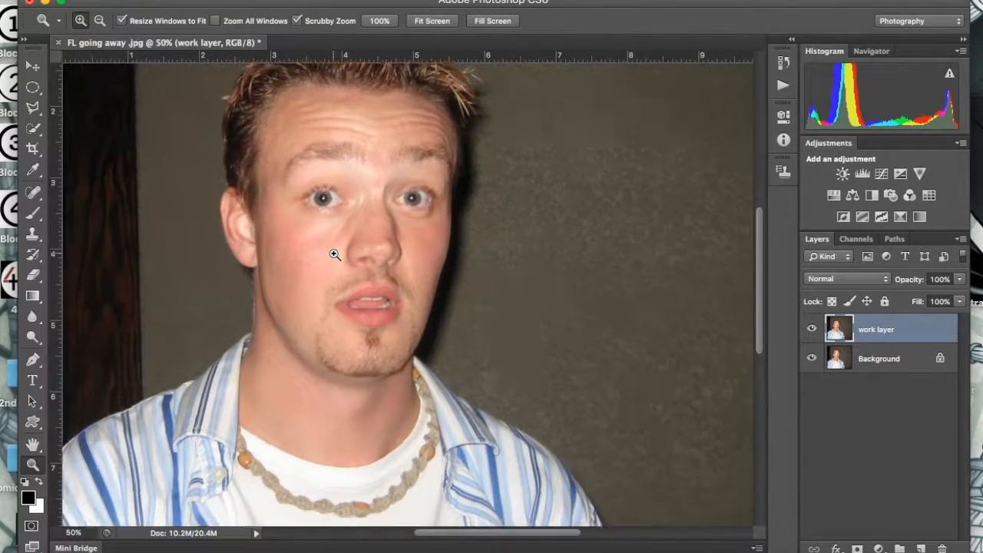
left_click(335, 254)
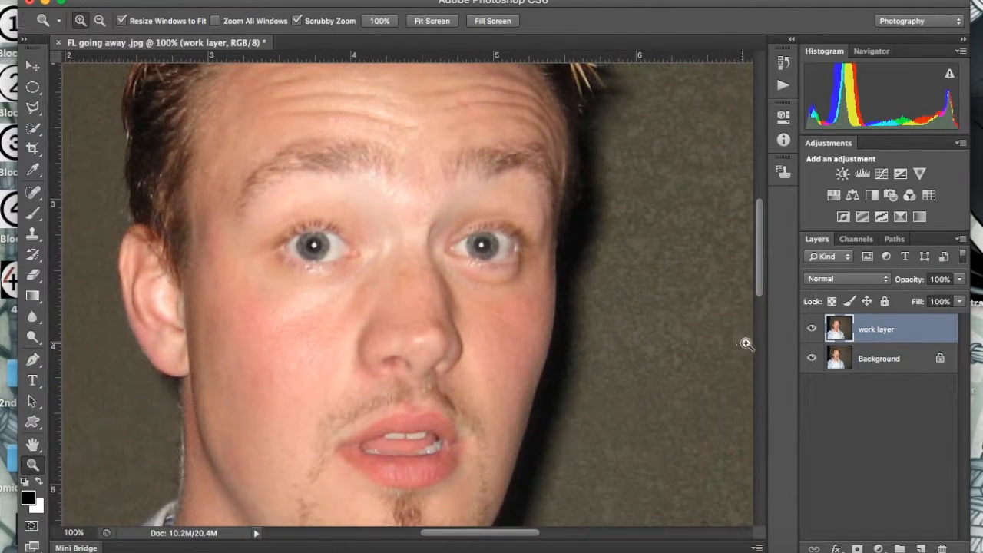
Toggle the work layer's visibility to compare before and after, leaving it shown.
left_click(811, 329)
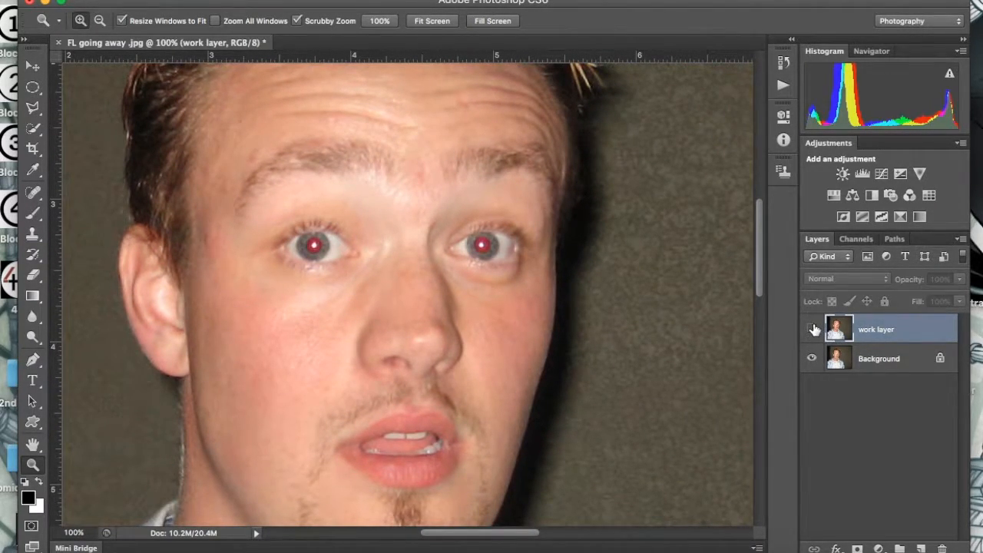
left_click(811, 329)
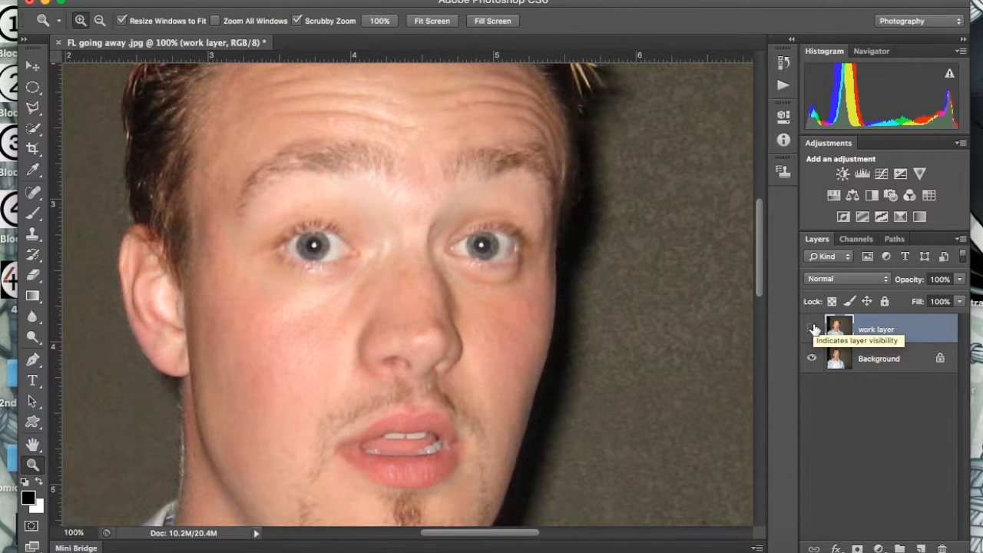
left_click(811, 329)
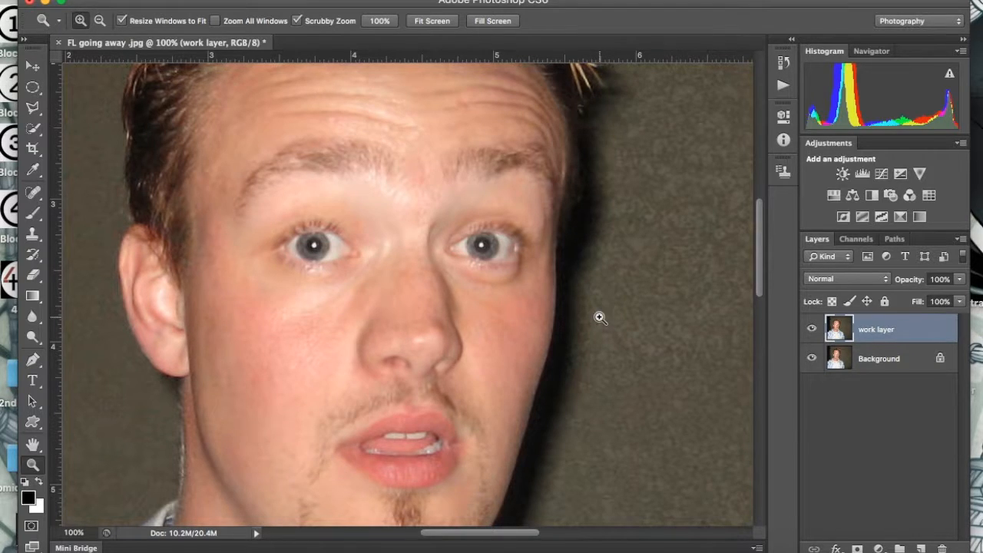
Fit the portrait on screen and flatten all layers into one Background layer.
right_click(254, 227)
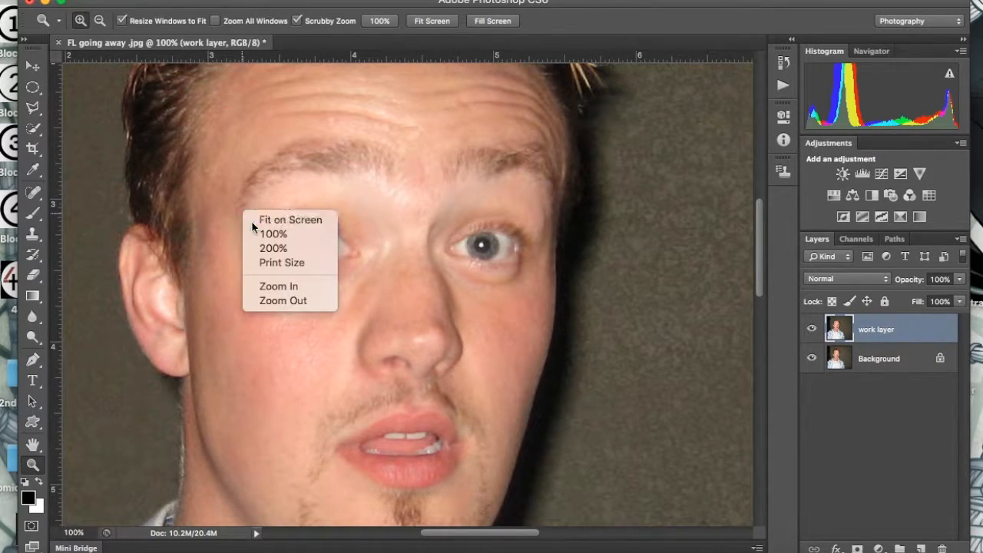
left_click(289, 219)
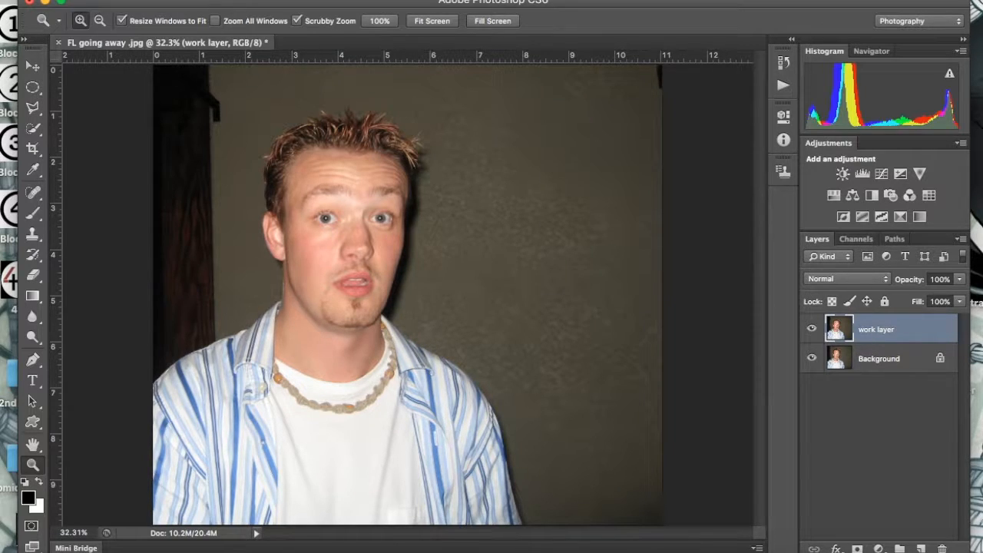
mouse_move(292, 510)
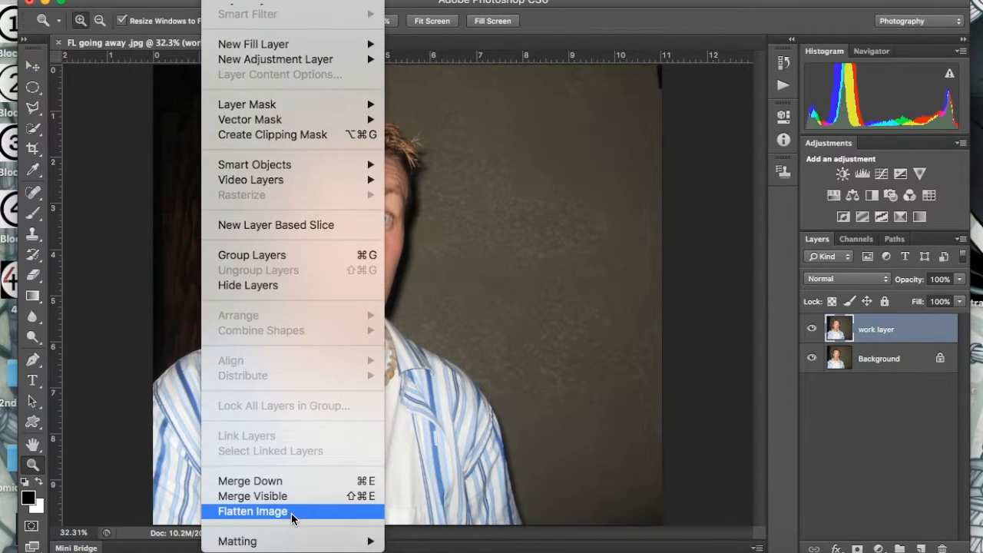
left_click(252, 510)
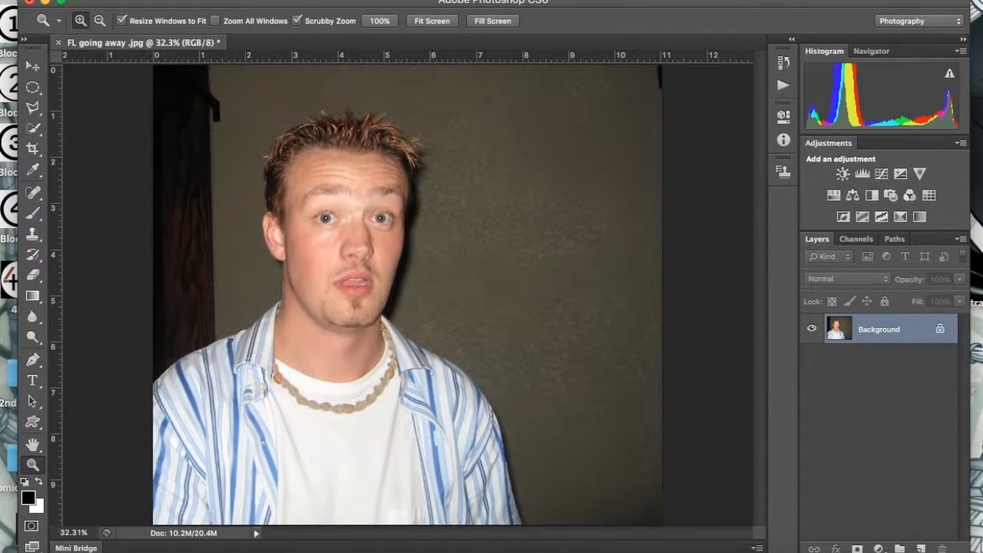